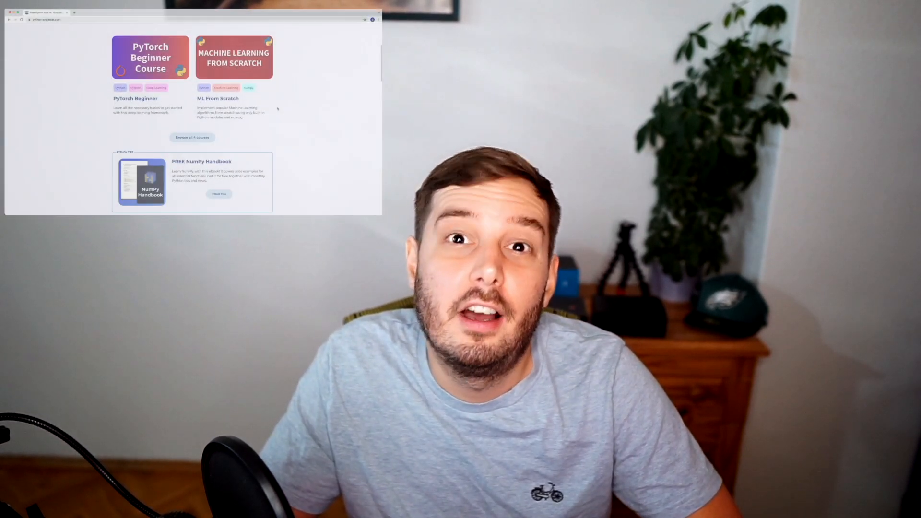
Step: Open the 'New Features In Python 3.10 You Should Know' post and scroll through it
scroll("down", 3)
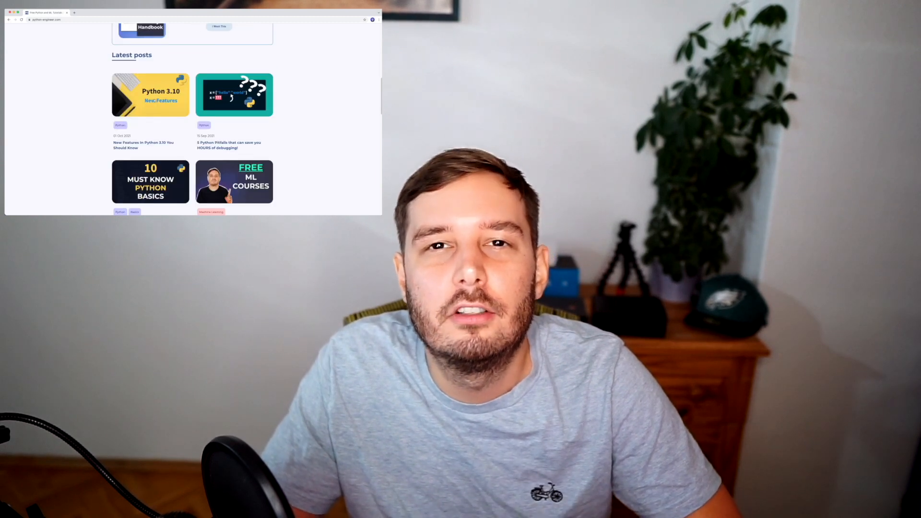
left_click(150, 94)
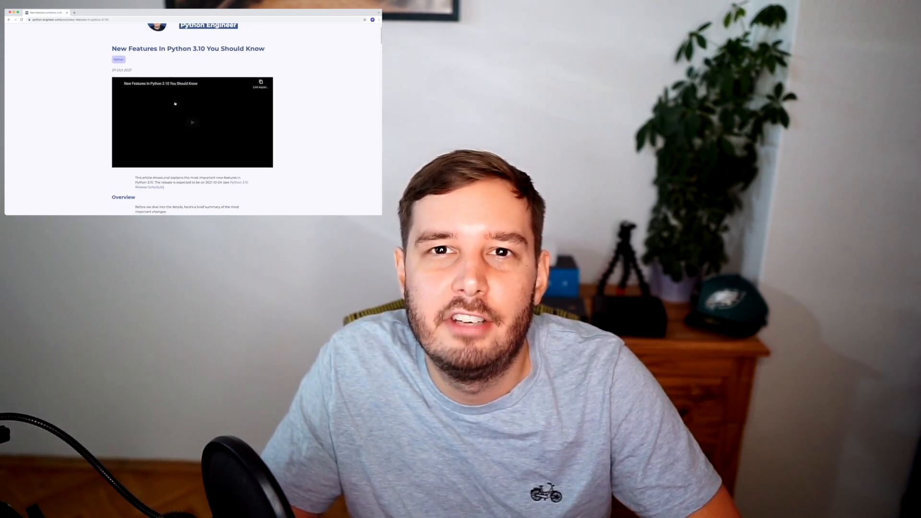
scroll("down", 3)
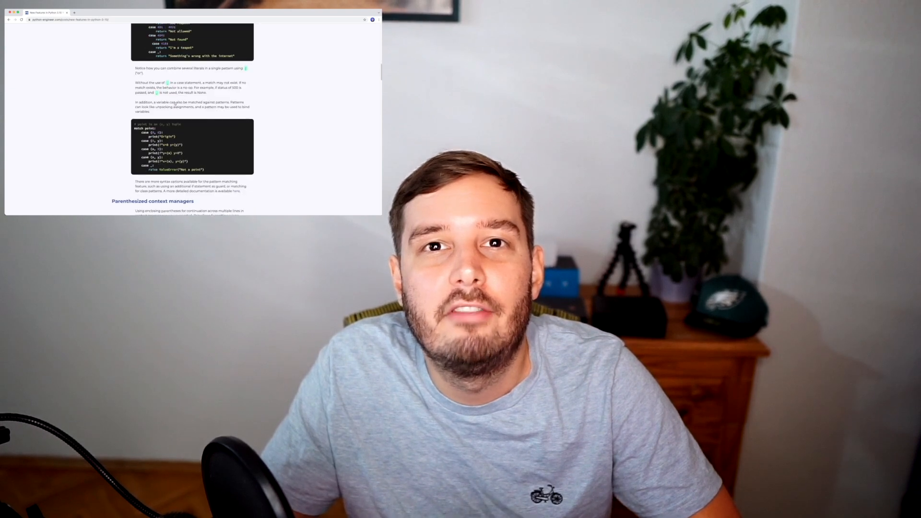
scroll("down", 3)
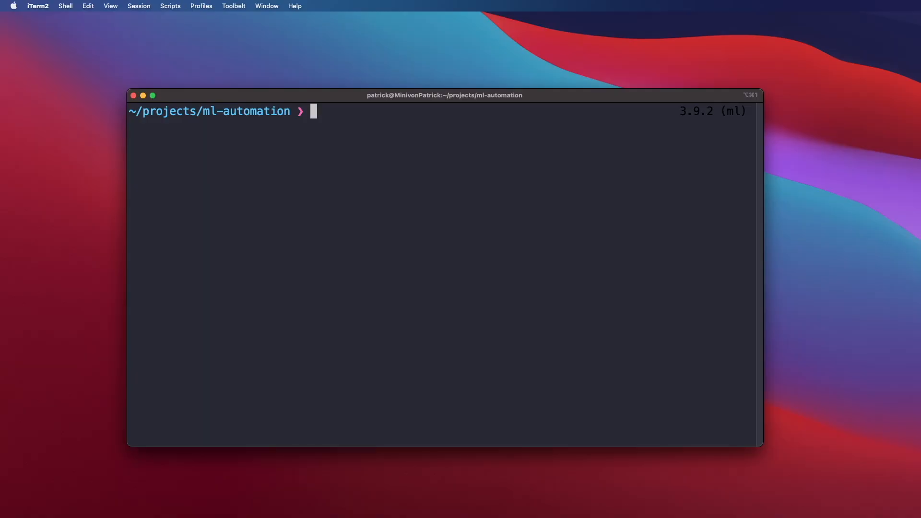
type("python ml.p")
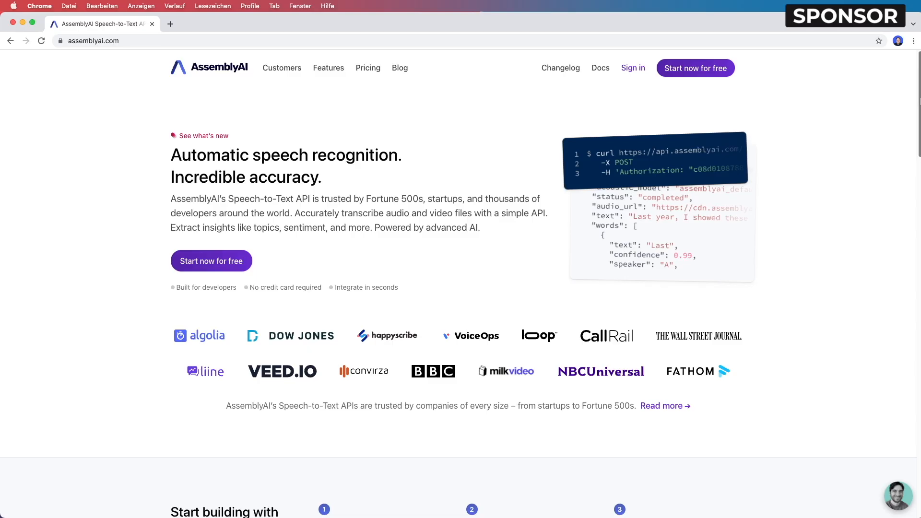
scroll("down", 3)
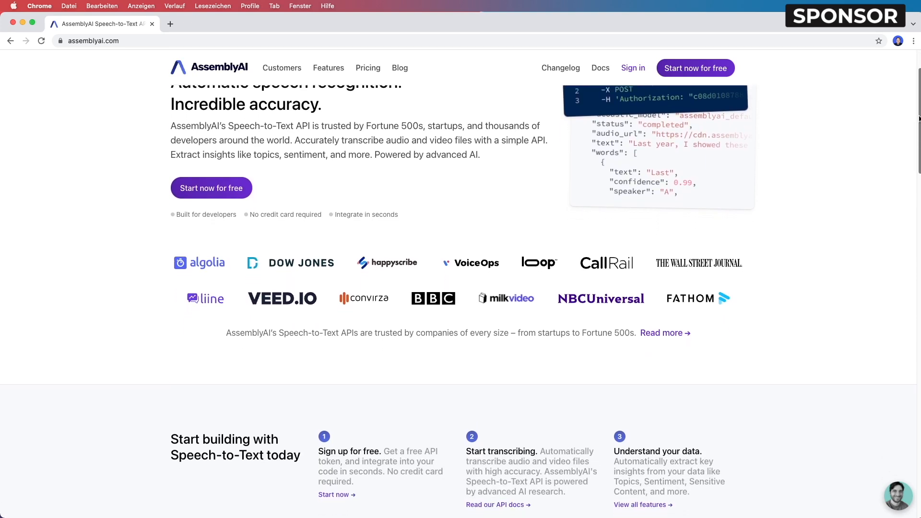
scroll("down", 3)
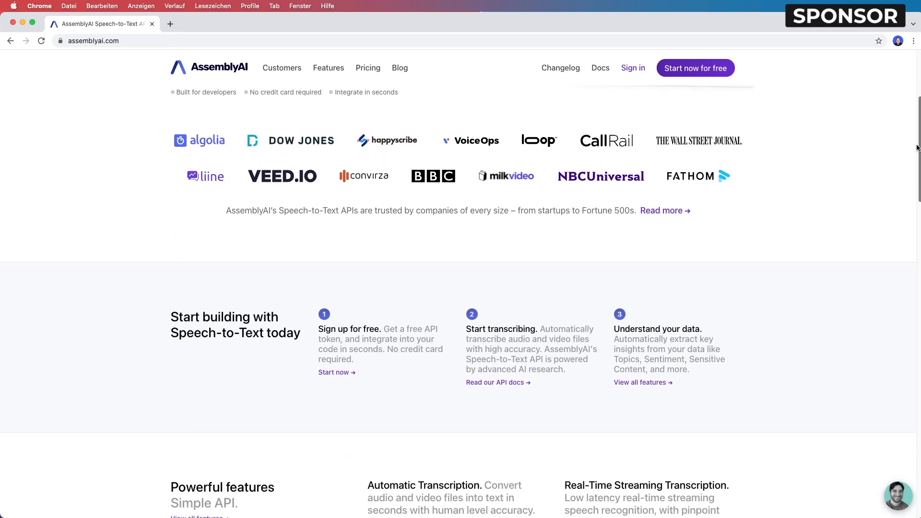
scroll("down", 3)
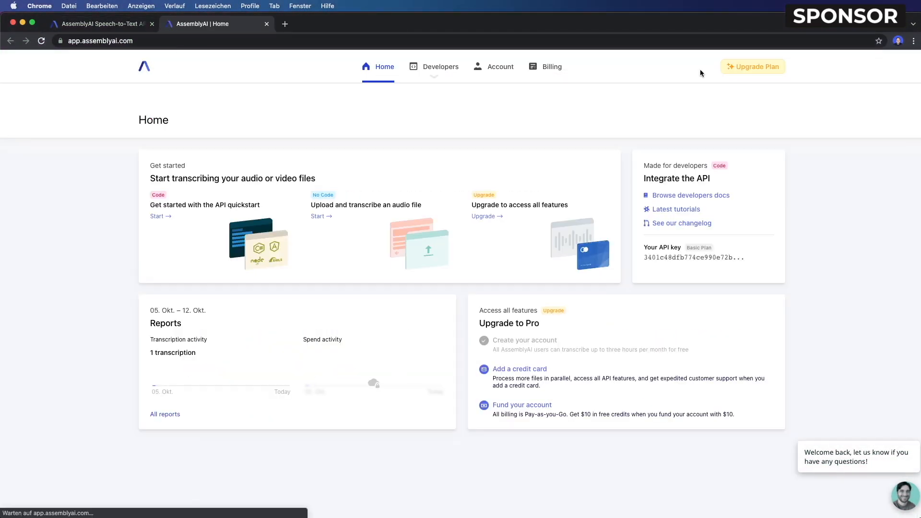
mouse_move(704, 258)
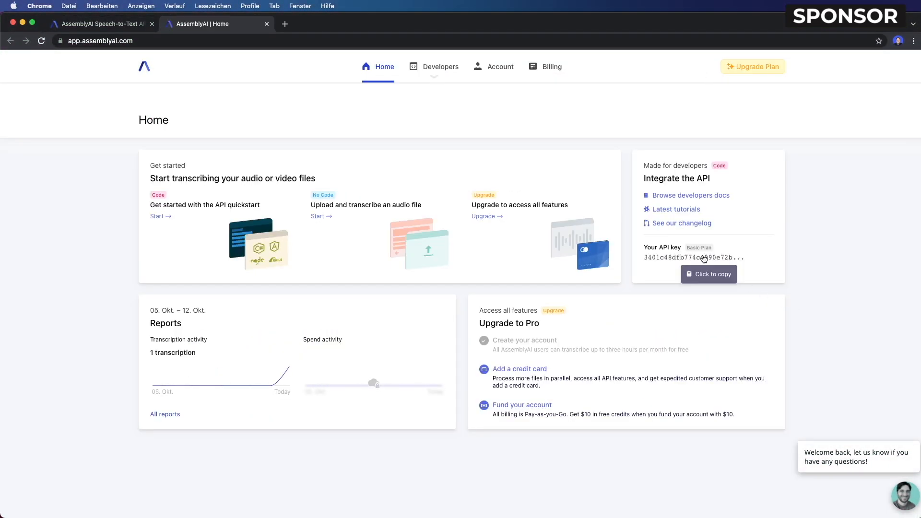
Step: Copy the API key from the AssemblyAI dashboard
left_click(708, 274)
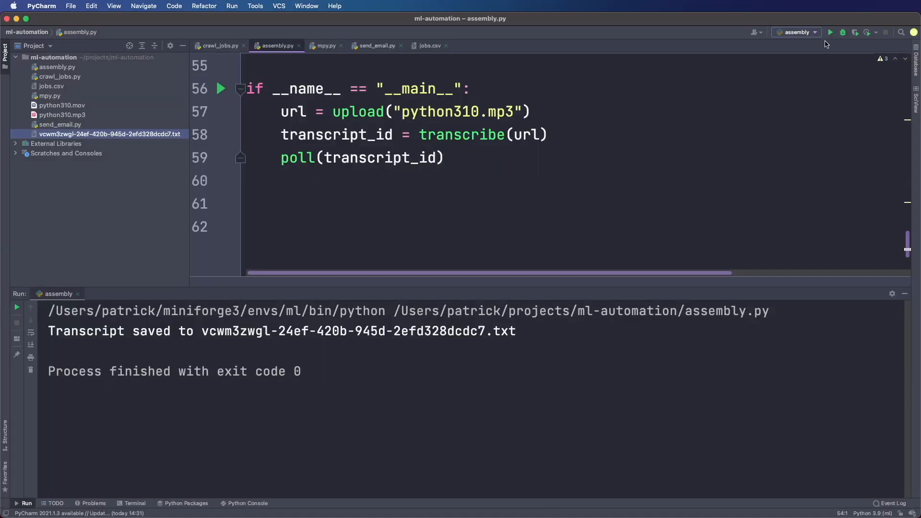
mouse_move(57, 331)
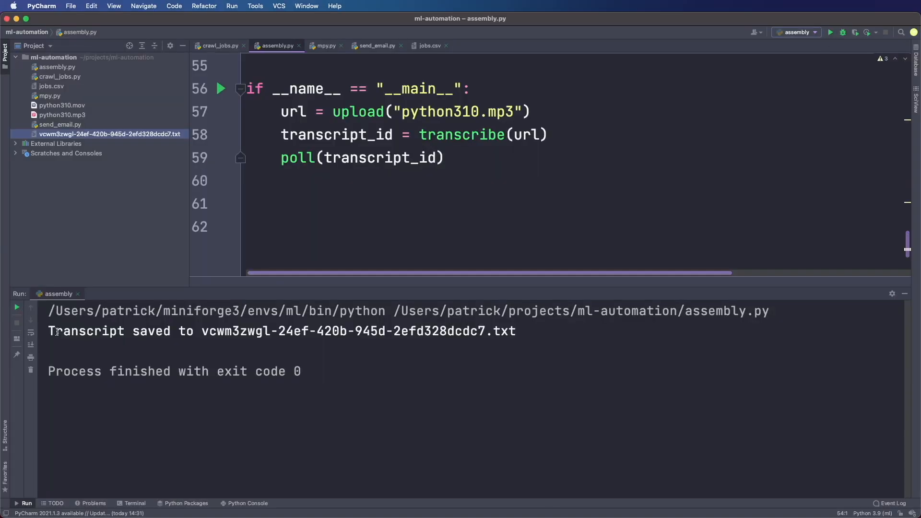
Step: Open the saved transcript .txt file from the ml-automation folder in Finder
left_click(13, 38)
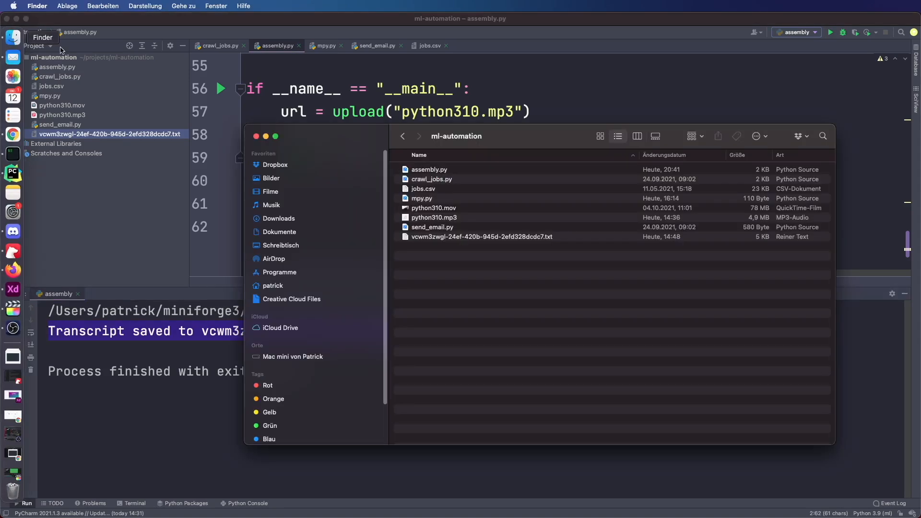
double_click(481, 237)
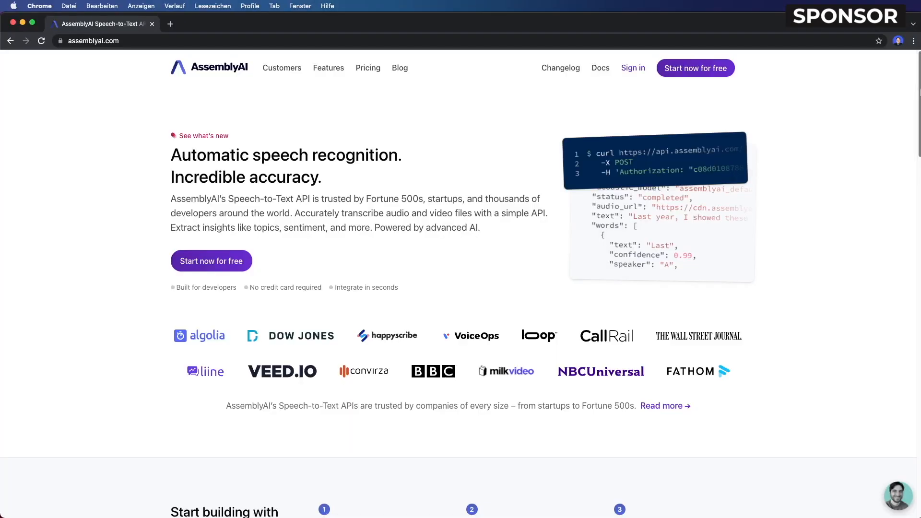
Step: Browse the assemblyai.com homepage and its Features page listing transcription capabilities
scroll("down", 3)
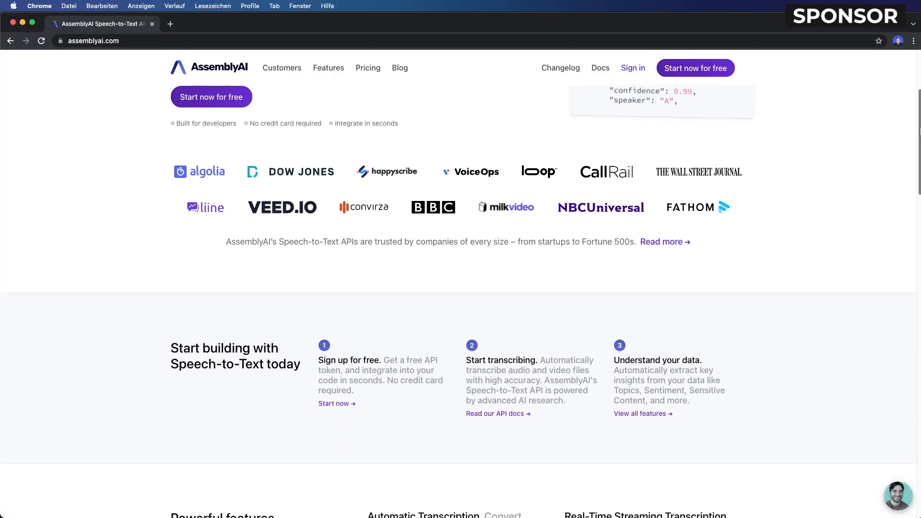
scroll("down", 3)
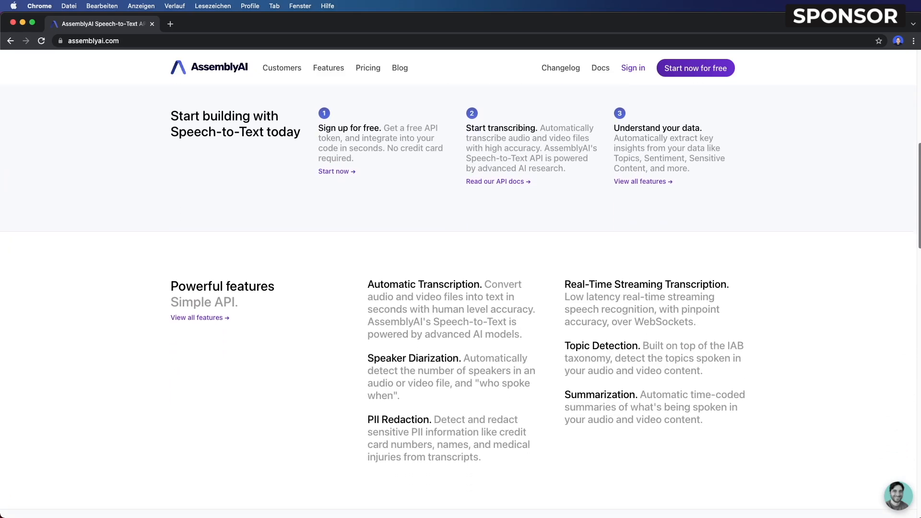
scroll("down", 3)
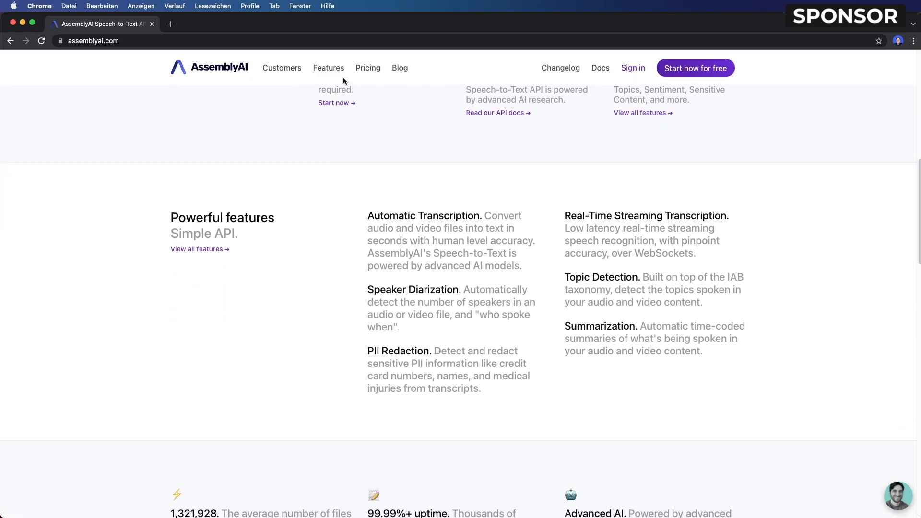
left_click(328, 68)
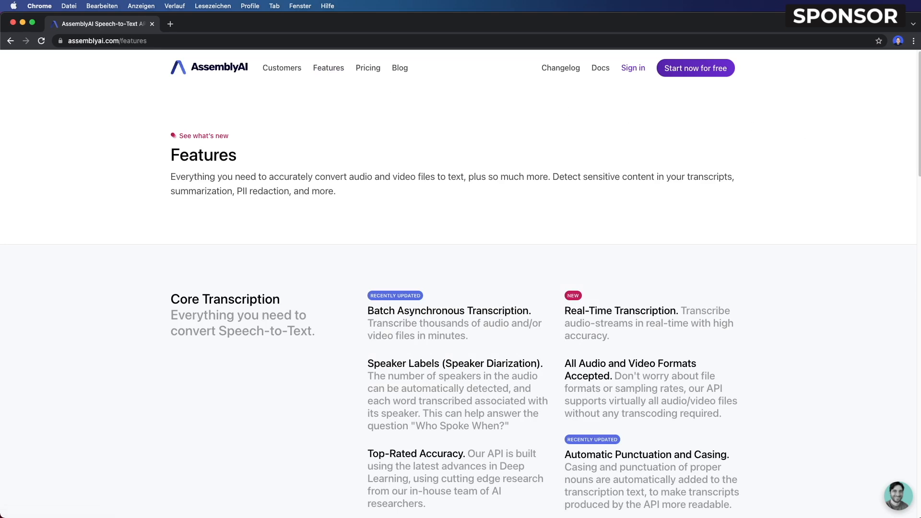
scroll("down", 3)
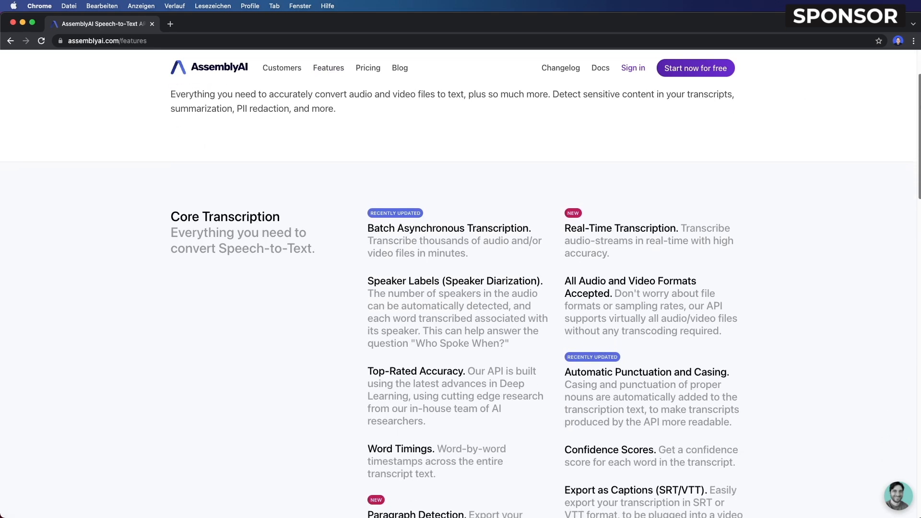
scroll("up", 3)
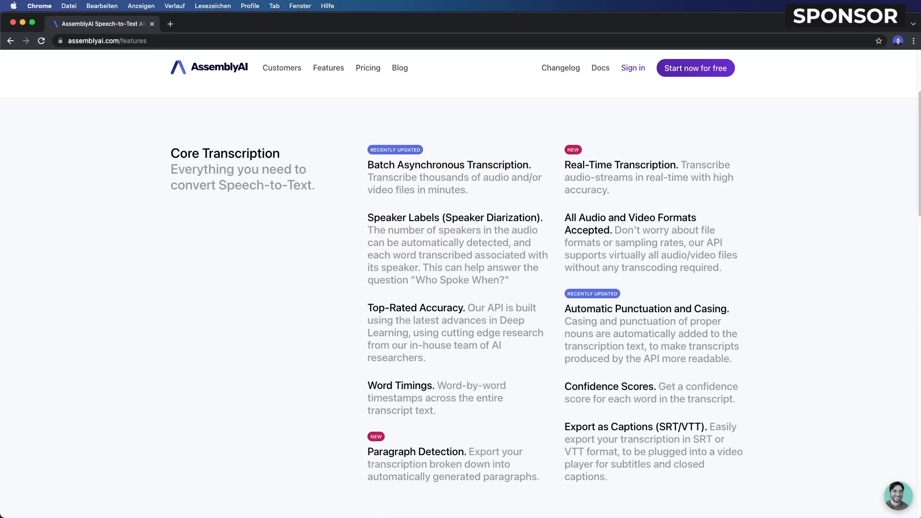